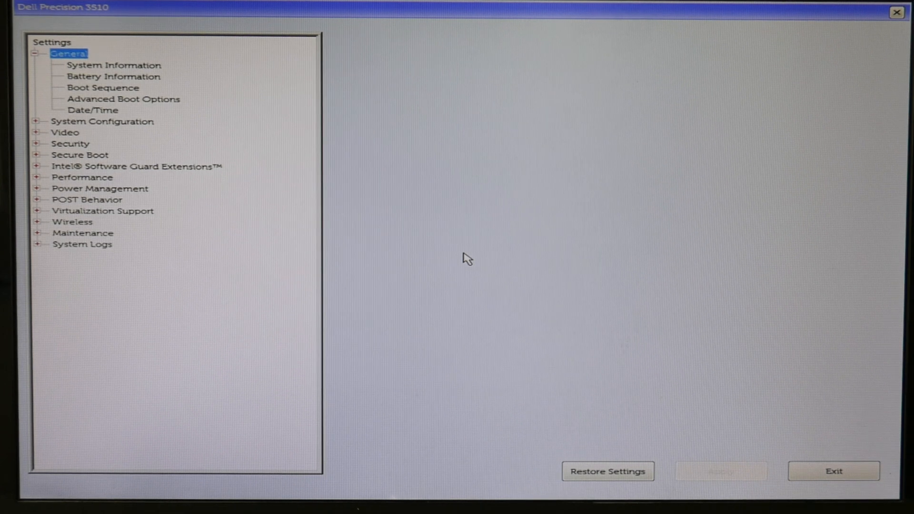
- In General > Boot Sequence keep UEFI mode and leave Windows Boot Manager enabled after toggling it
left_click(102, 88)
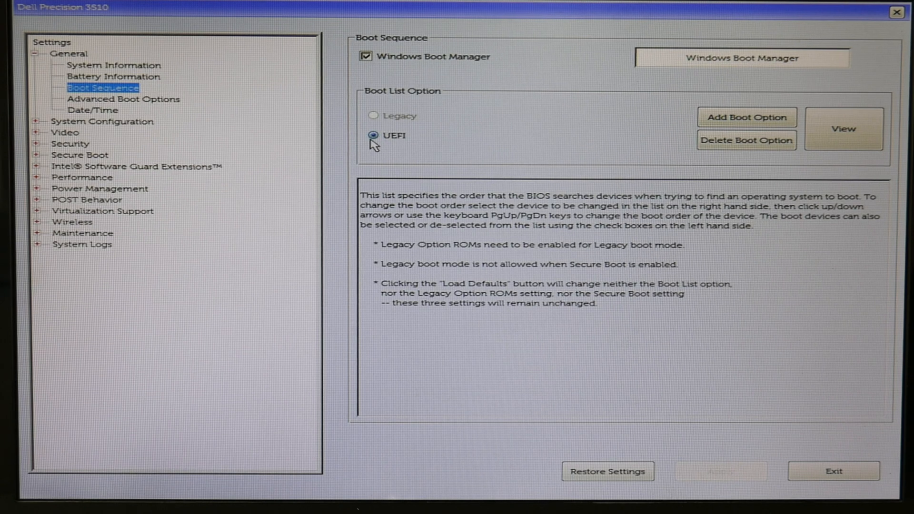
left_click(393, 135)
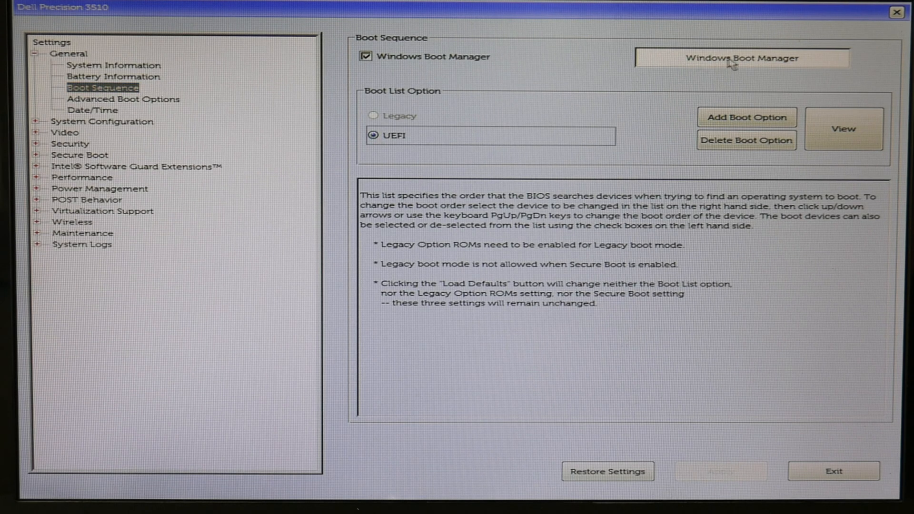
left_click(742, 58)
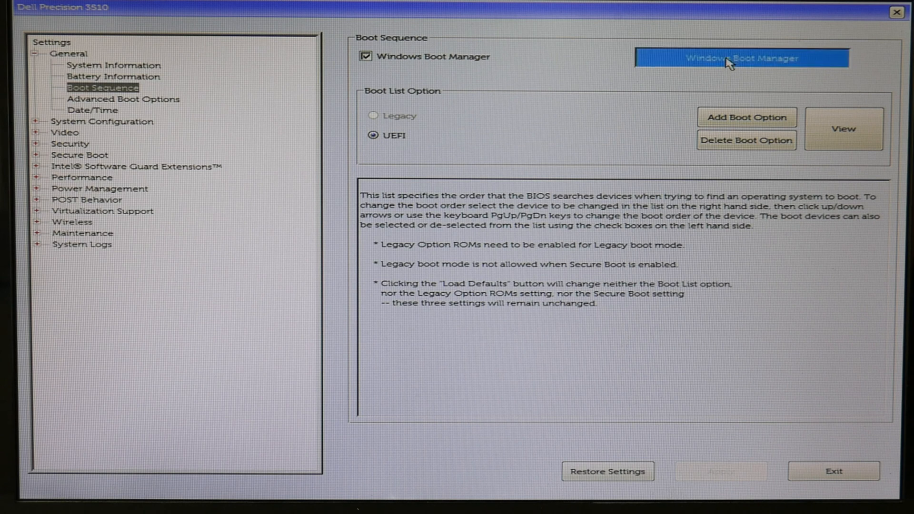
mouse_move(713, 74)
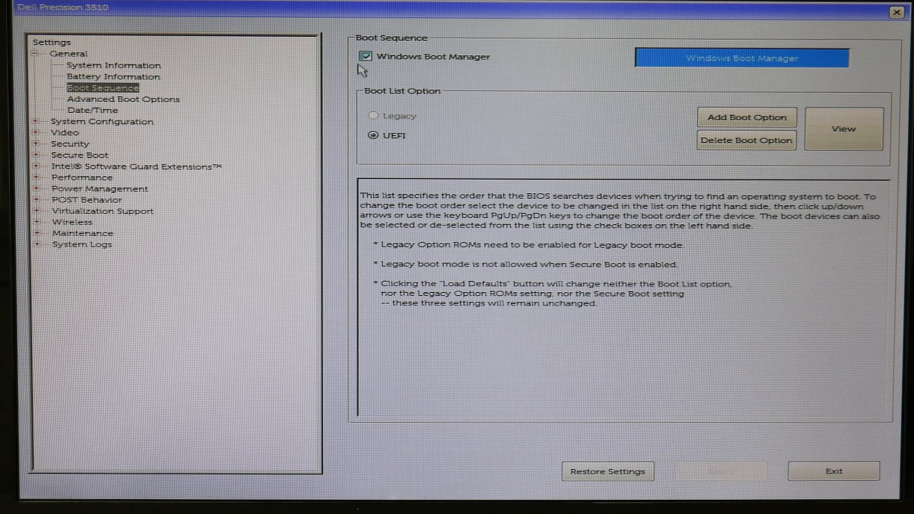
left_click(367, 56)
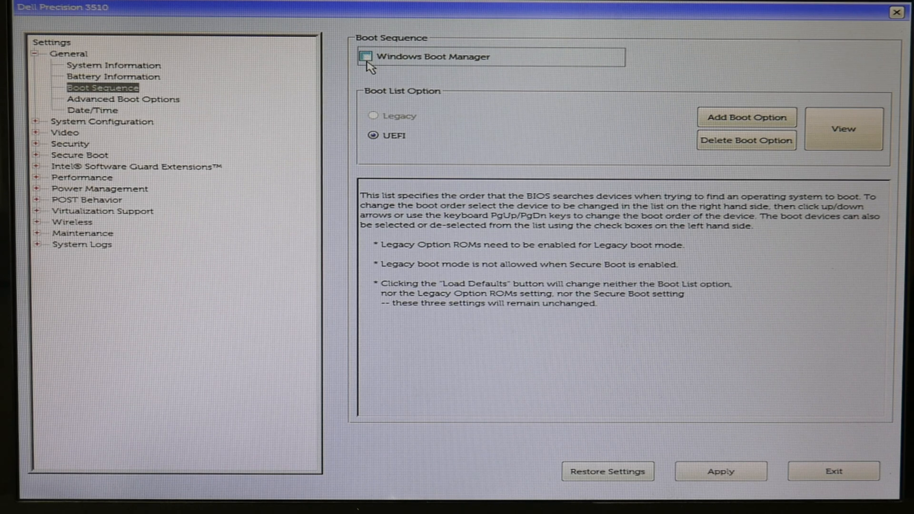
left_click(366, 56)
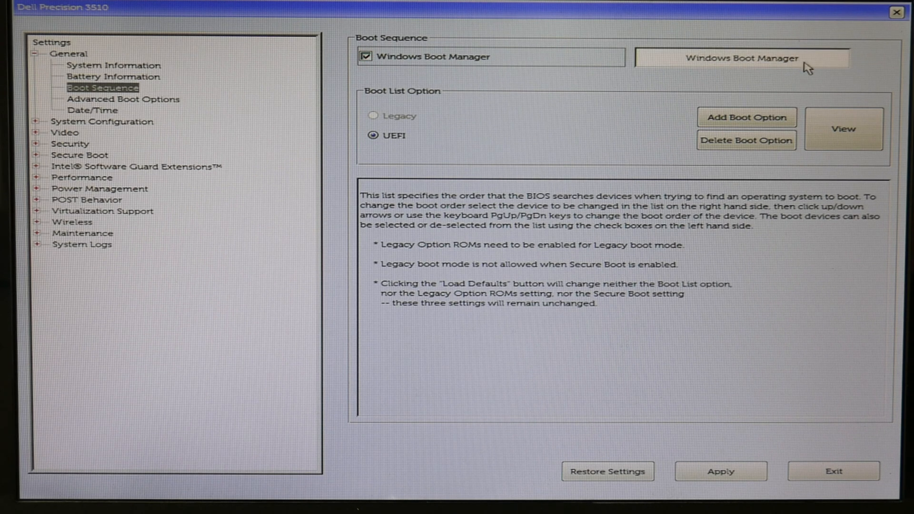
- View the Windows Boot Manager entry's boot file details, then move on to Advanced Boot Options
left_click(843, 129)
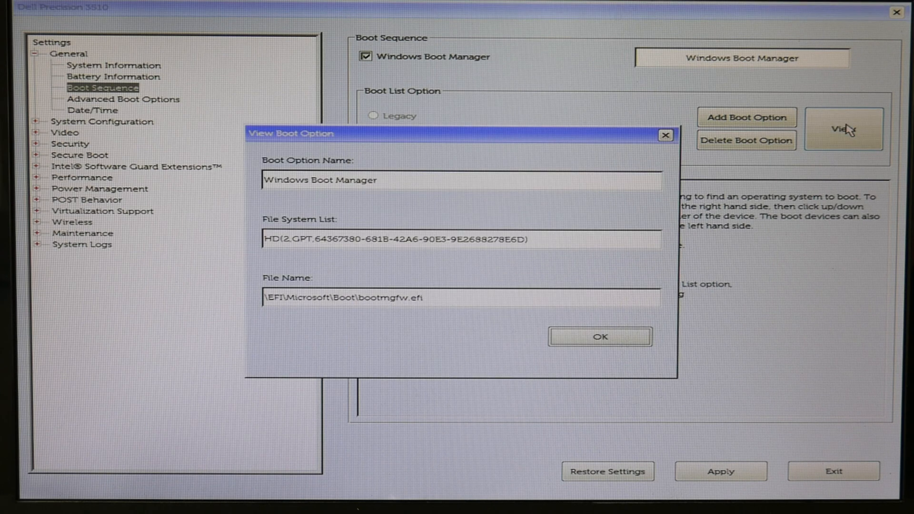
left_click(599, 336)
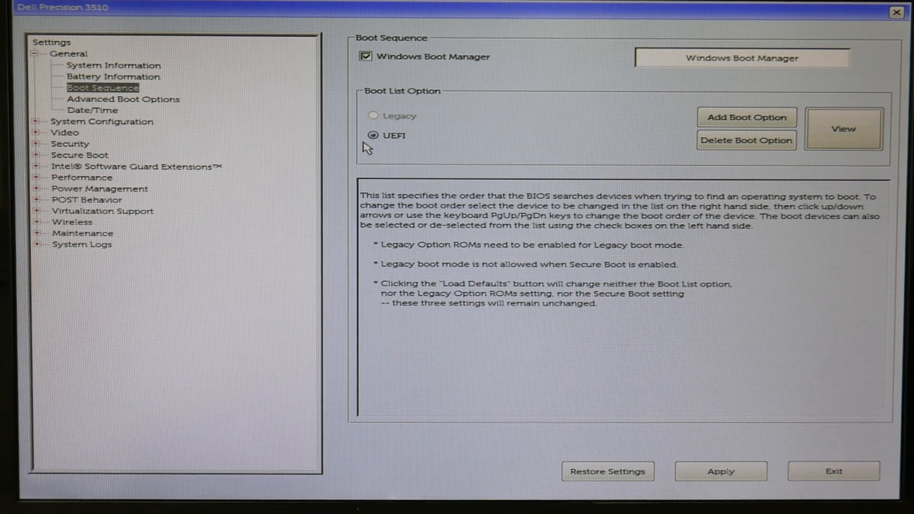
left_click(123, 99)
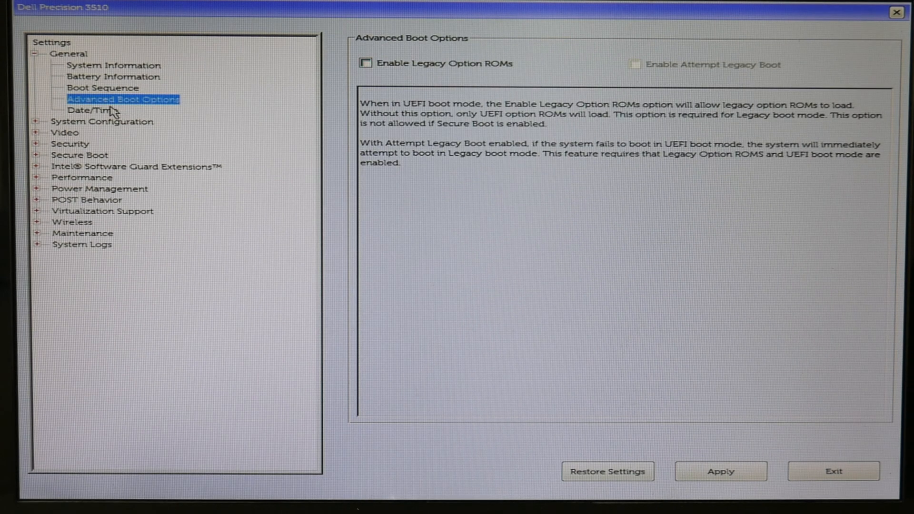
- Review Date/Time, keep Secure Boot Enable set to Enabled and apply the pending changes
left_click(98, 110)
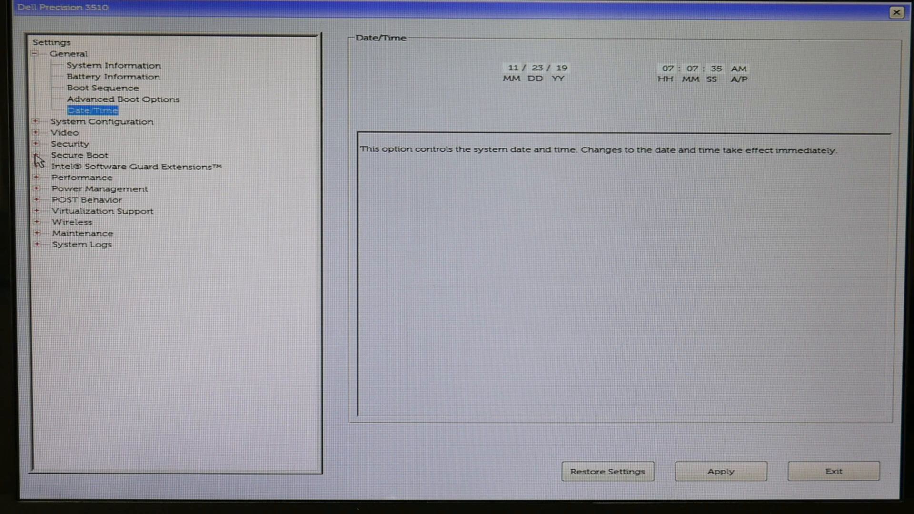
left_click(37, 154)
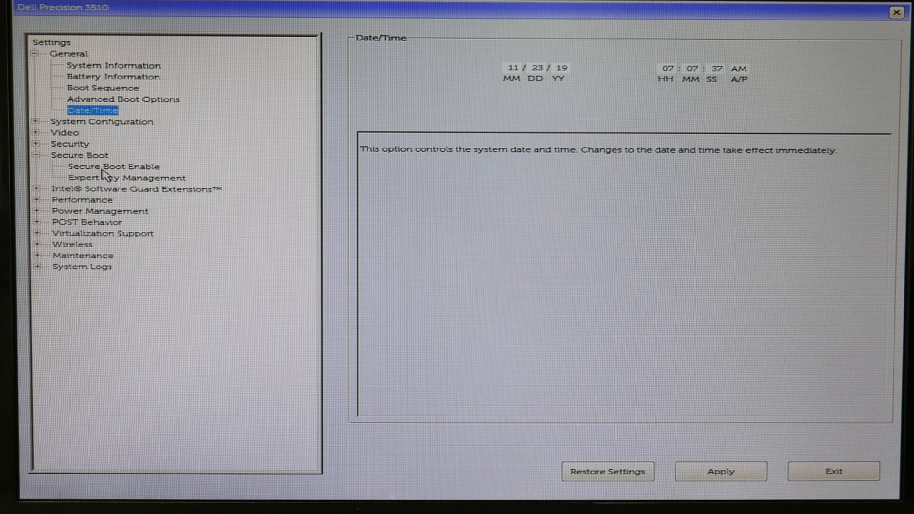
left_click(113, 167)
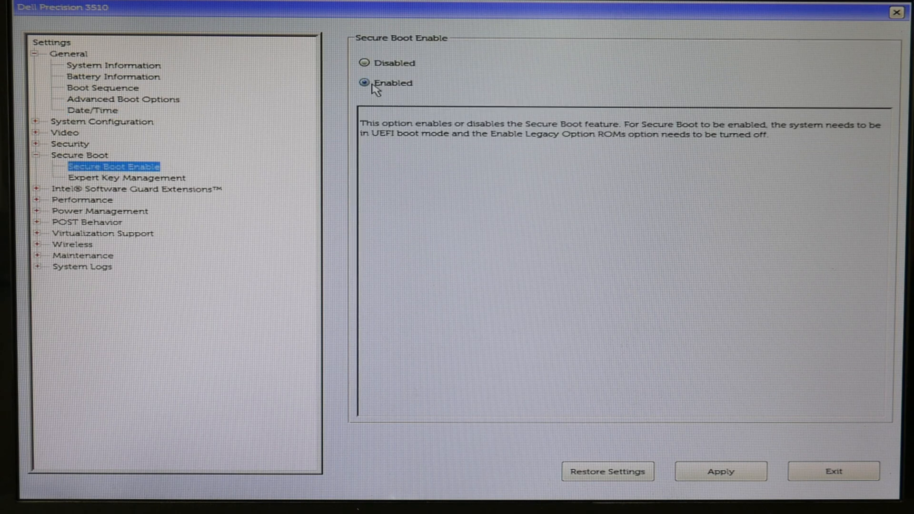
left_click(365, 83)
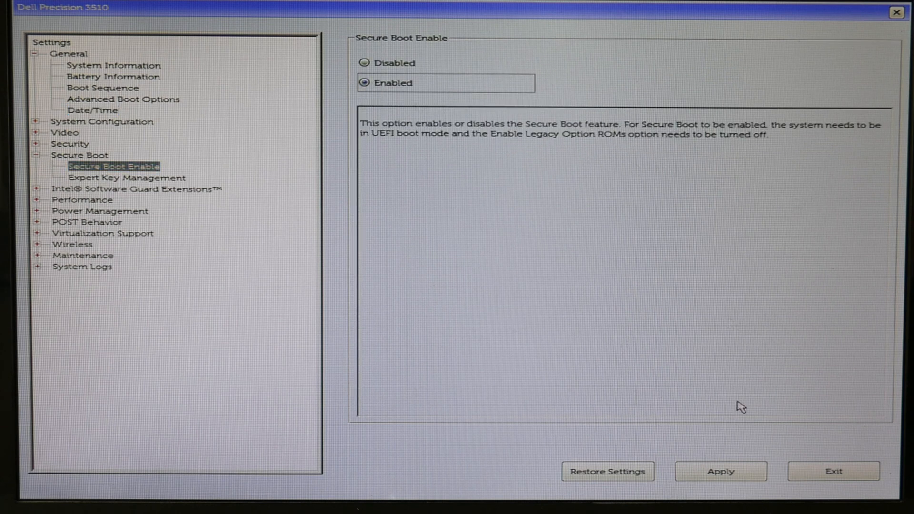
left_click(722, 472)
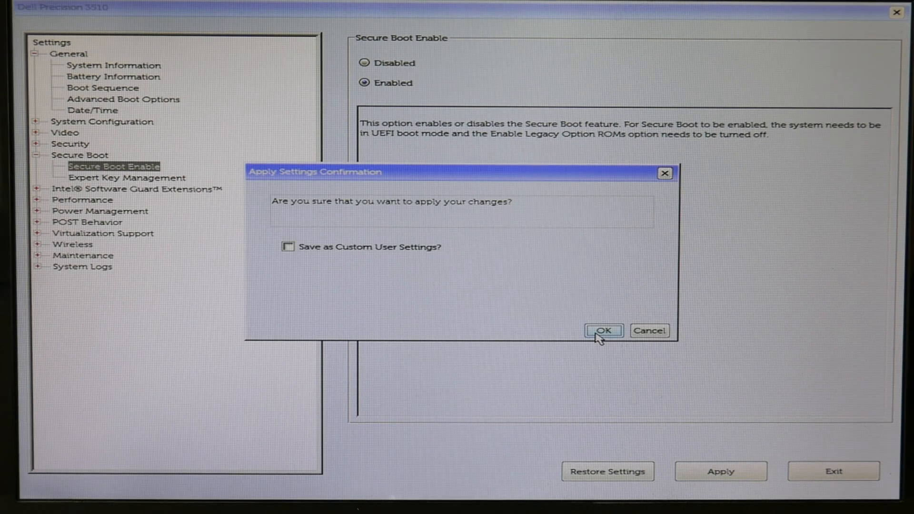
left_click(604, 330)
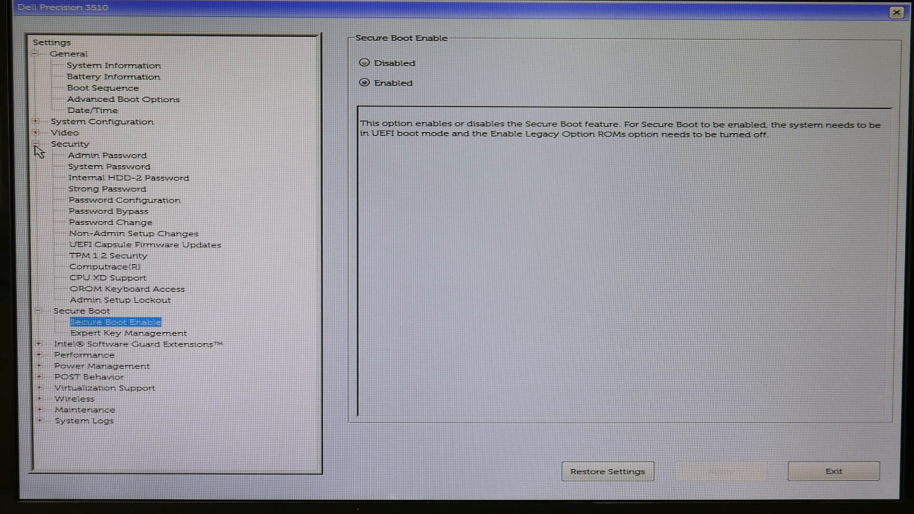
mouse_move(123, 165)
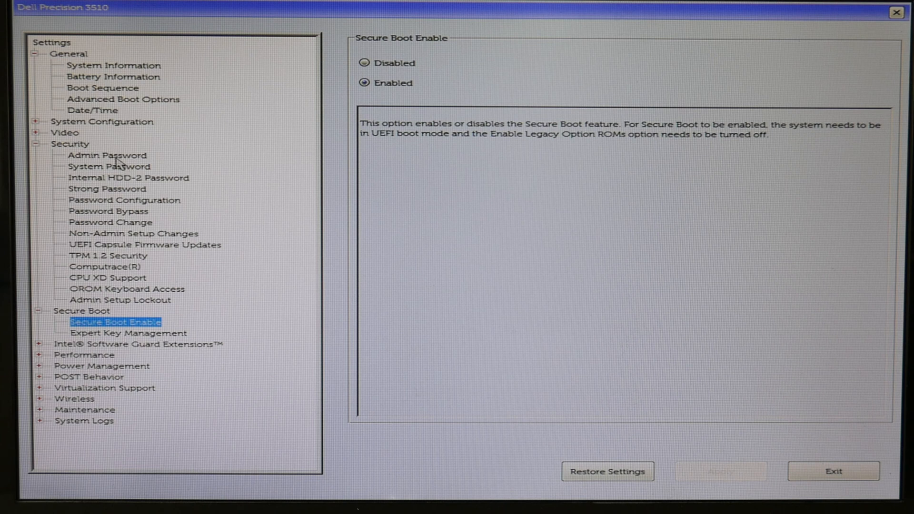
- Under System Configuration set SATA Operation to RAID On, confirm the warning and apply
left_click(37, 144)
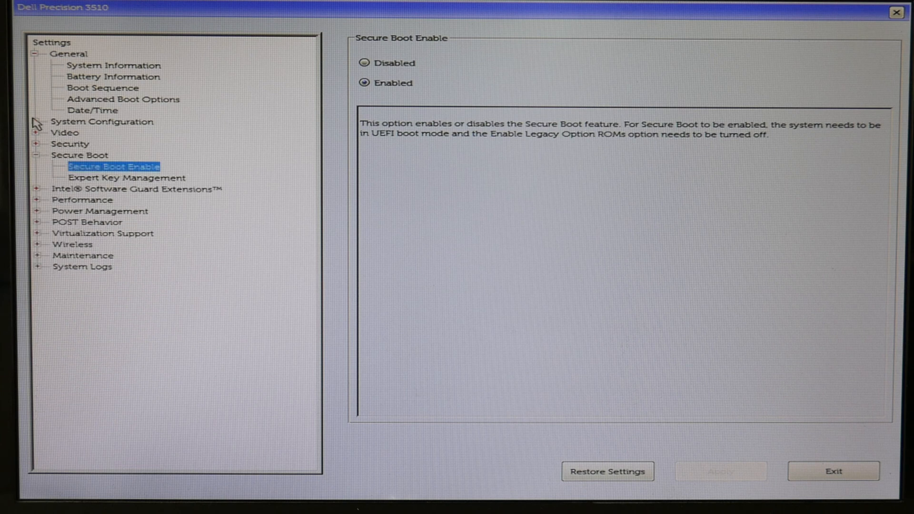
left_click(39, 122)
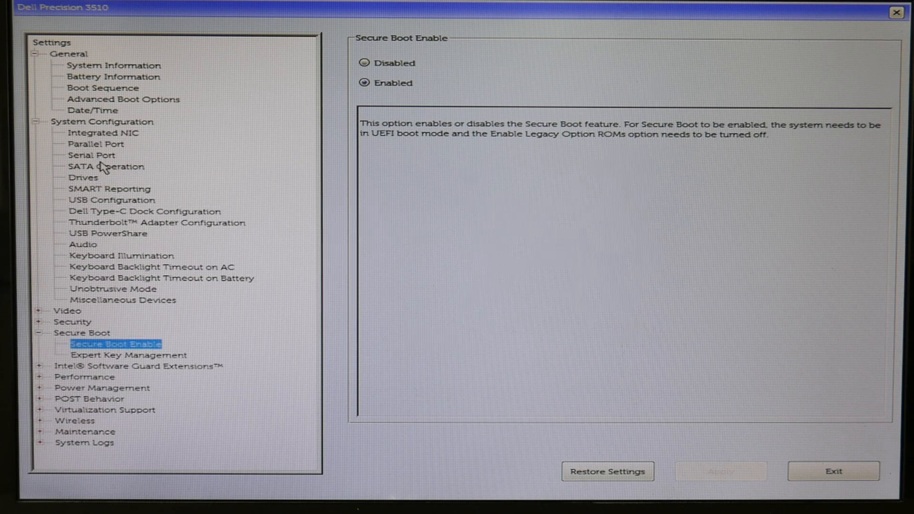
left_click(108, 166)
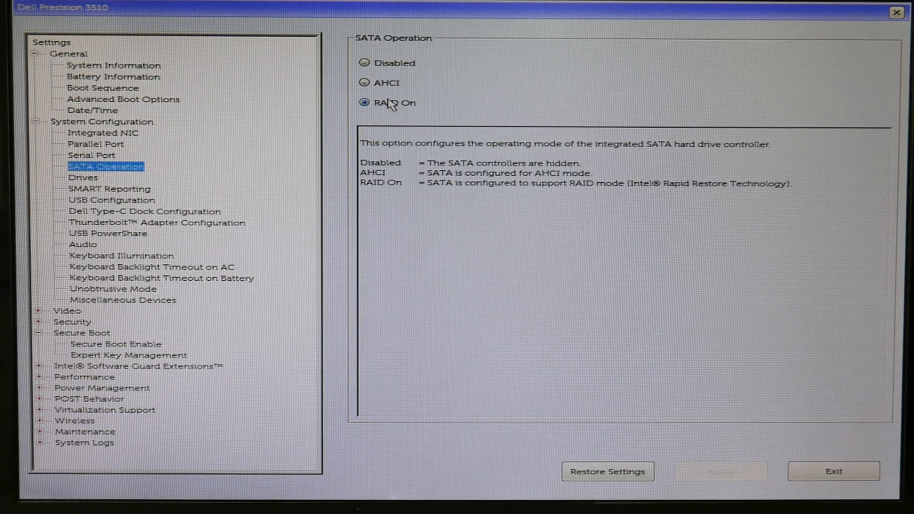
left_click(366, 83)
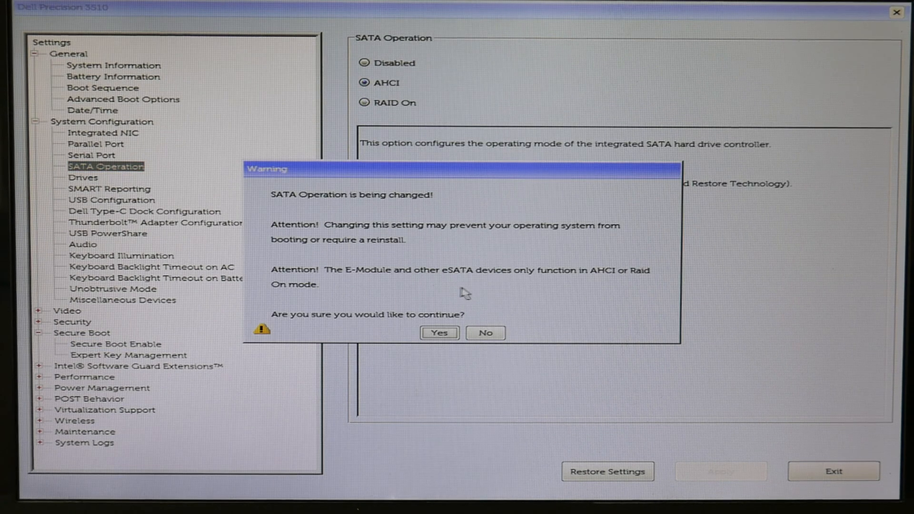
left_click(439, 333)
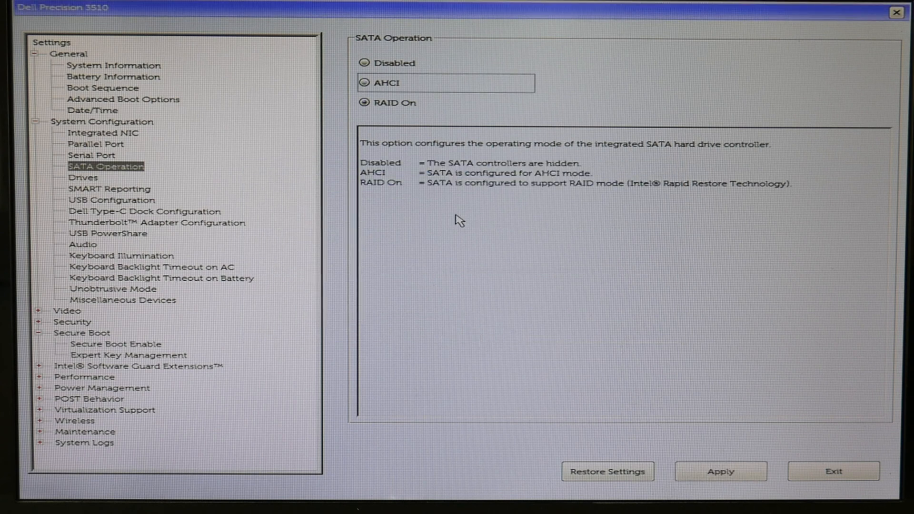
left_click(365, 103)
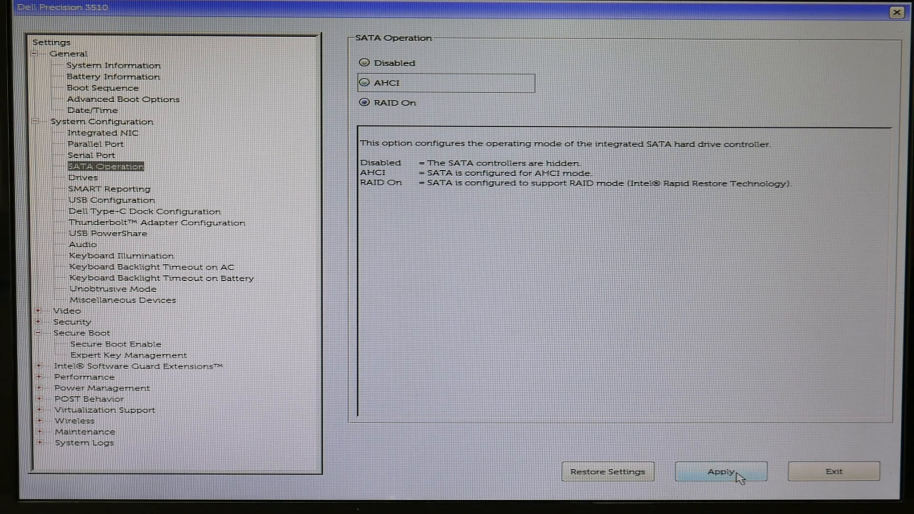
left_click(721, 472)
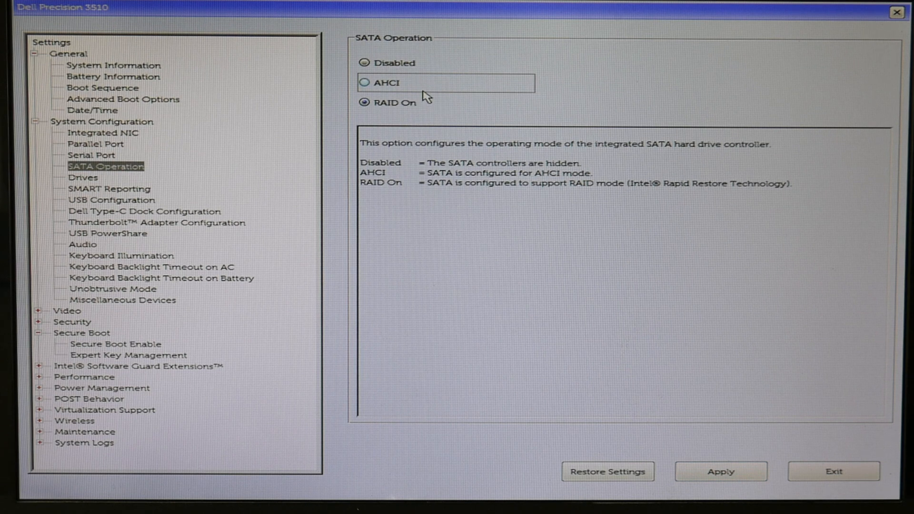
mouse_move(473, 110)
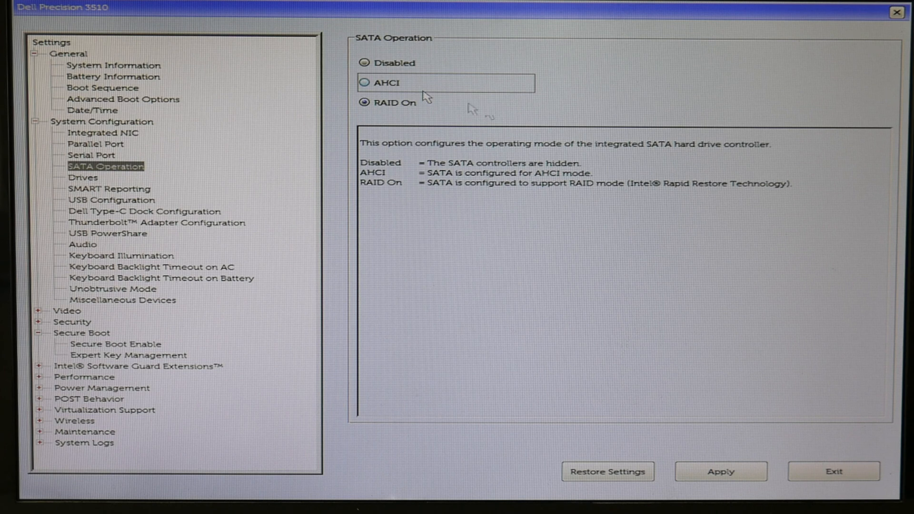
- Exit BIOS Setup, saving the changed settings
left_click(366, 82)
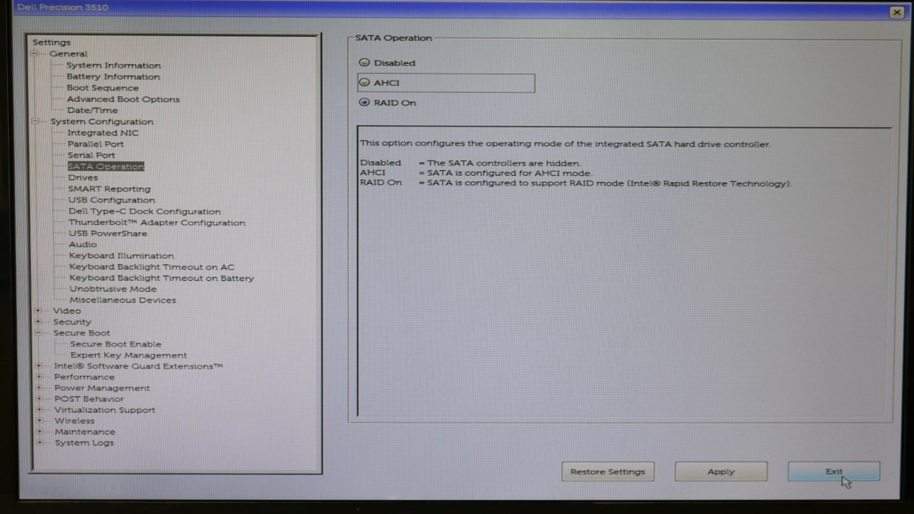
left_click(833, 472)
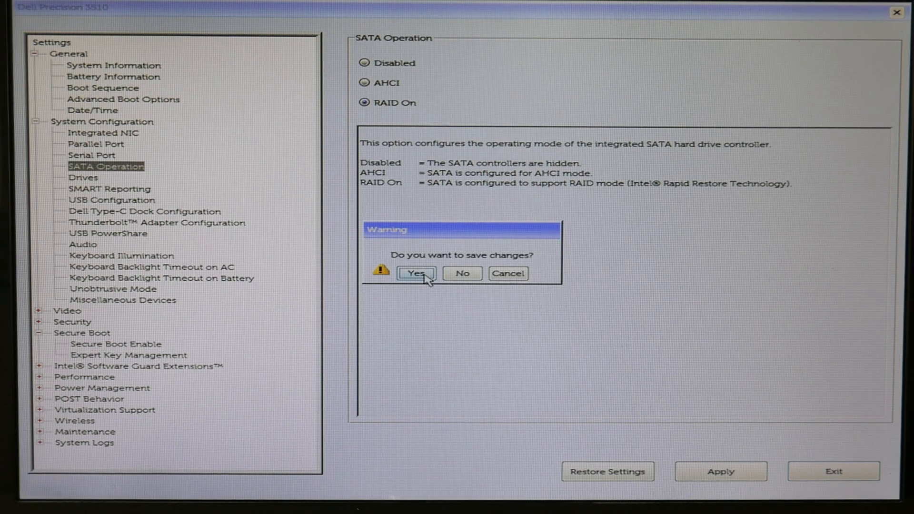
left_click(417, 274)
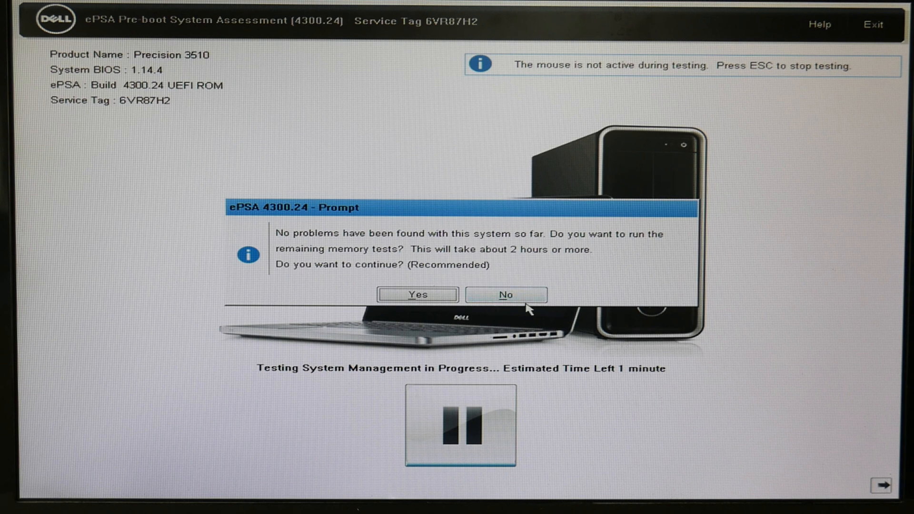
- Skip the extended memory tests, acknowledge 'All tests passed' and show the detailed results
left_click(506, 294)
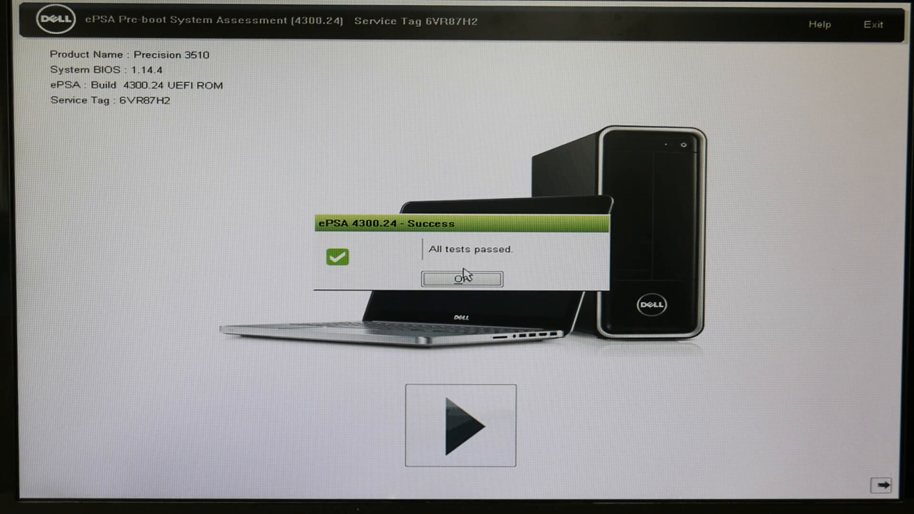
left_click(461, 278)
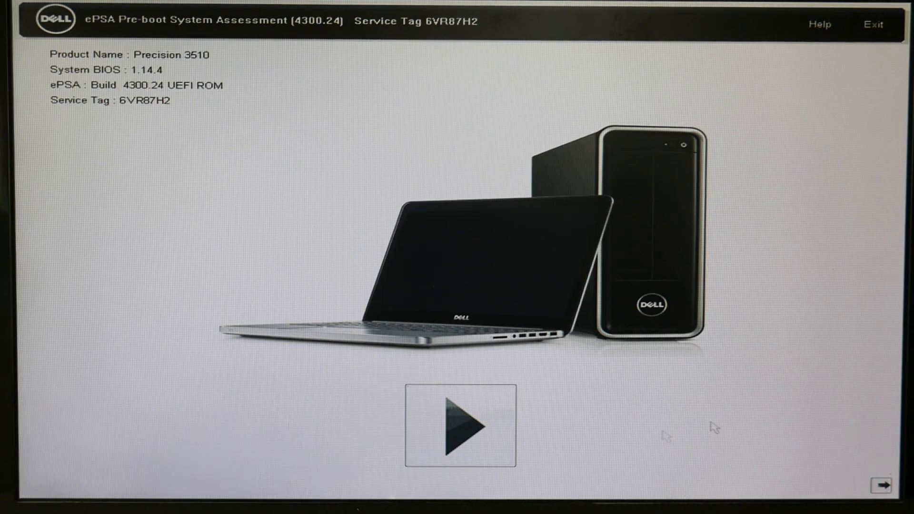
left_click(459, 420)
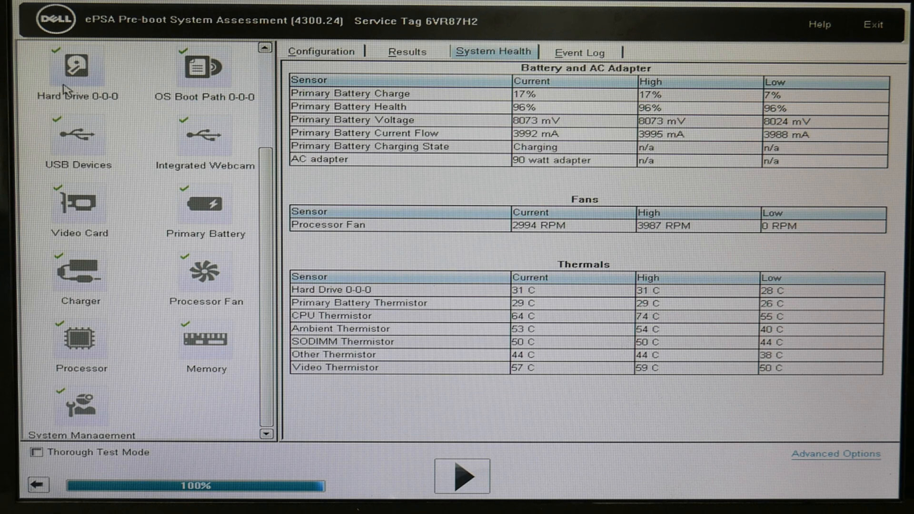
mouse_move(35, 63)
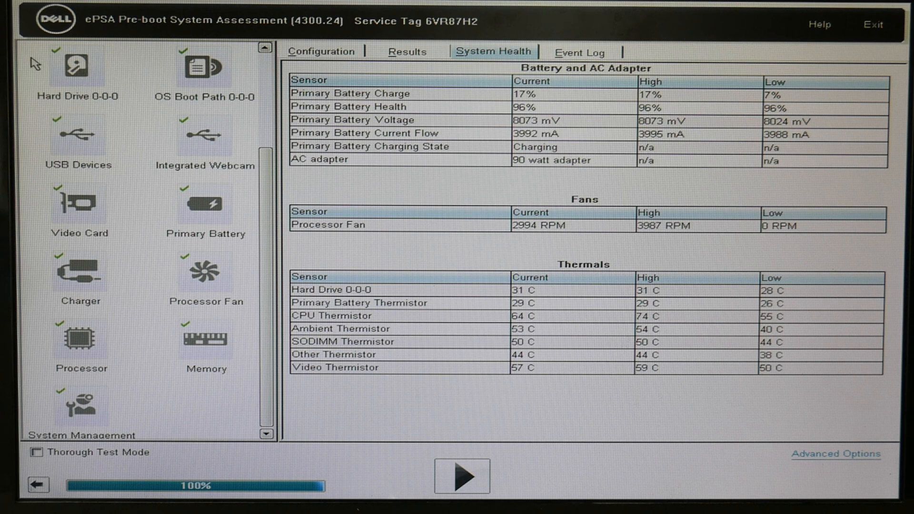
mouse_move(72, 74)
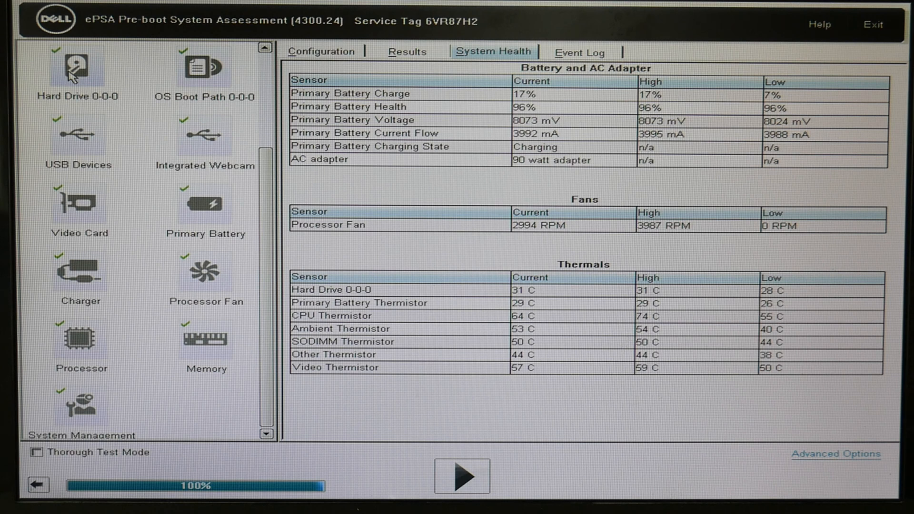
mouse_move(232, 341)
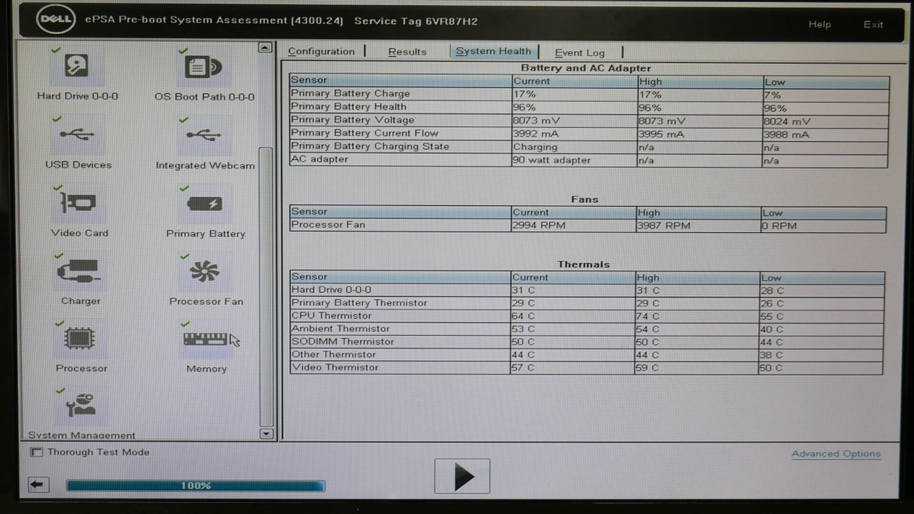
mouse_move(210, 338)
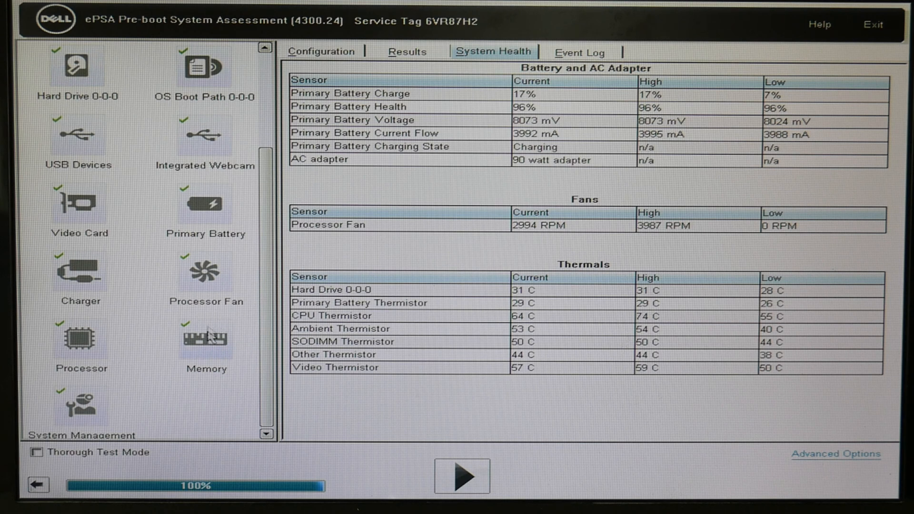
mouse_move(66, 66)
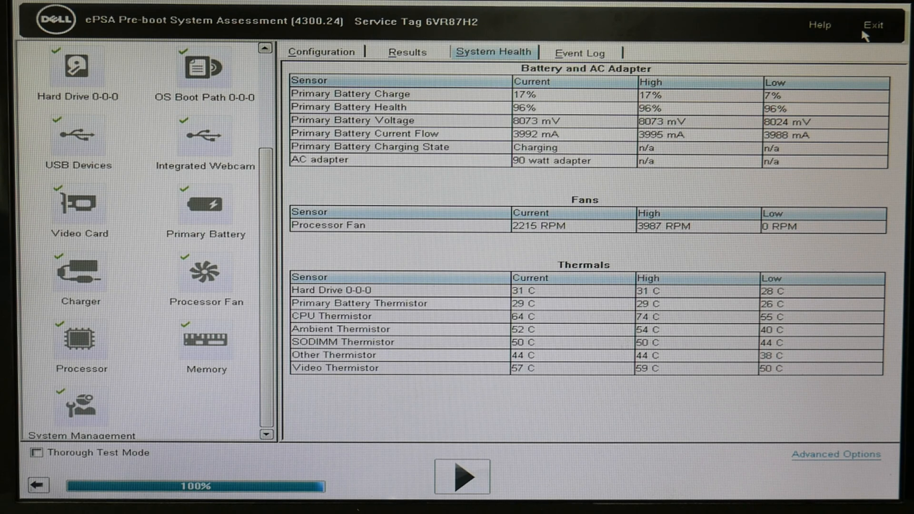
mouse_move(143, 55)
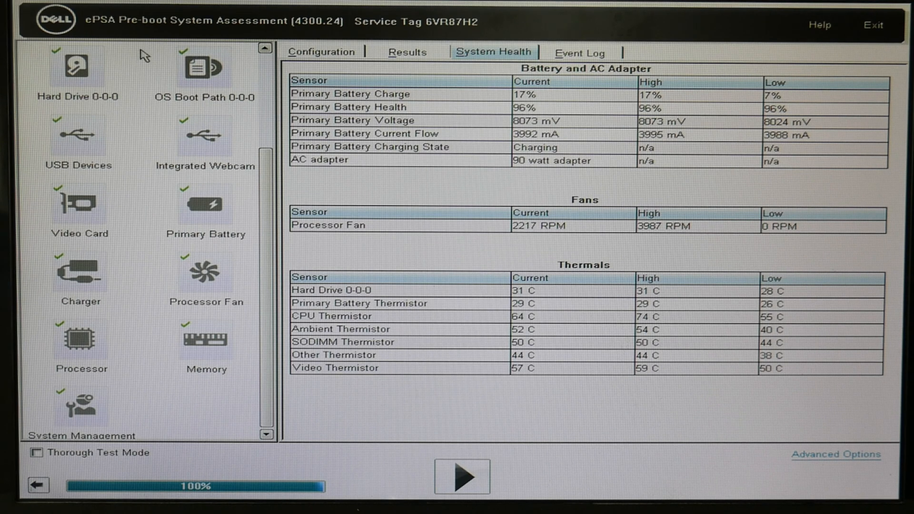
mouse_move(245, 353)
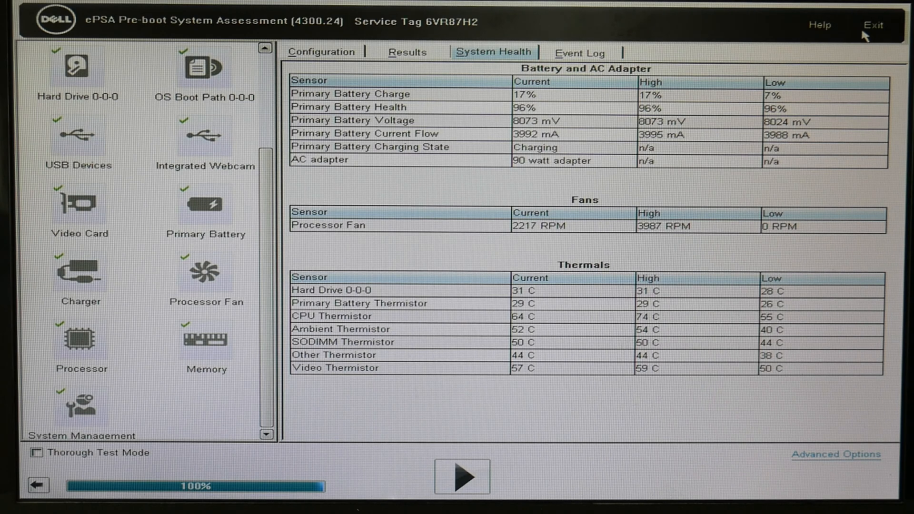
mouse_move(144, 73)
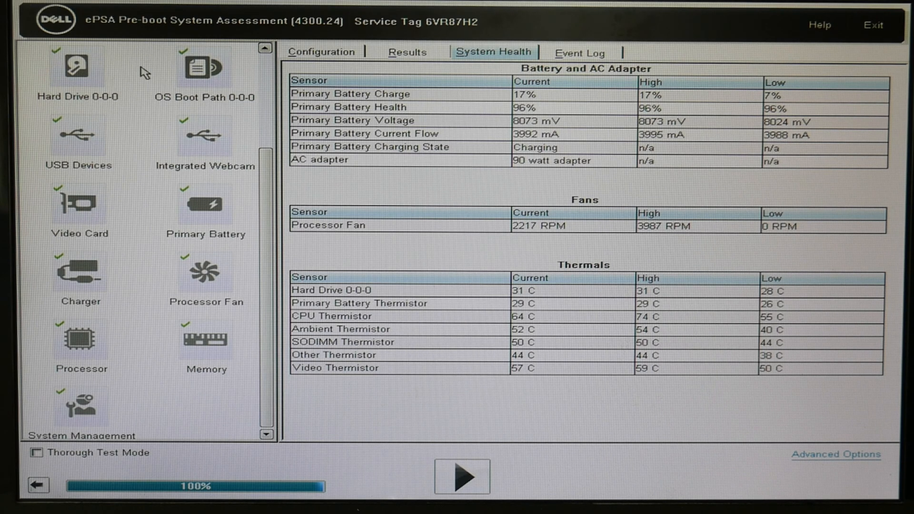
mouse_move(232, 359)
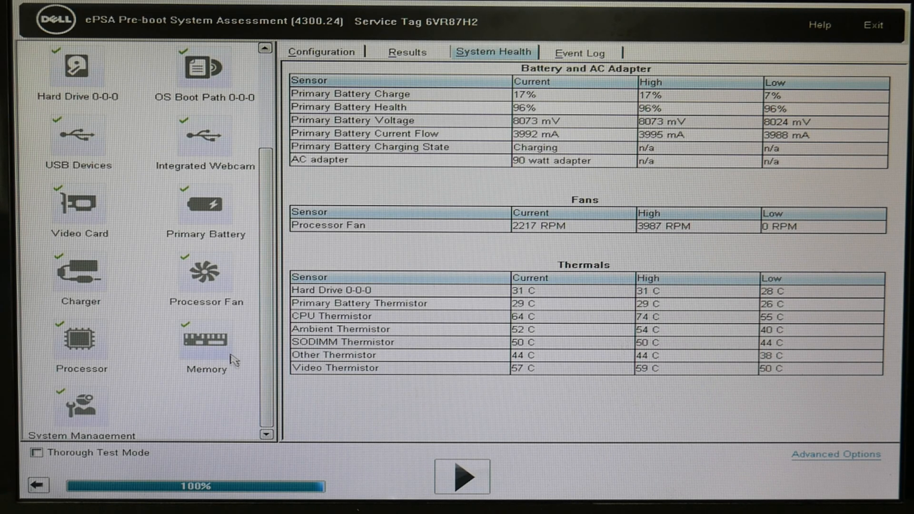